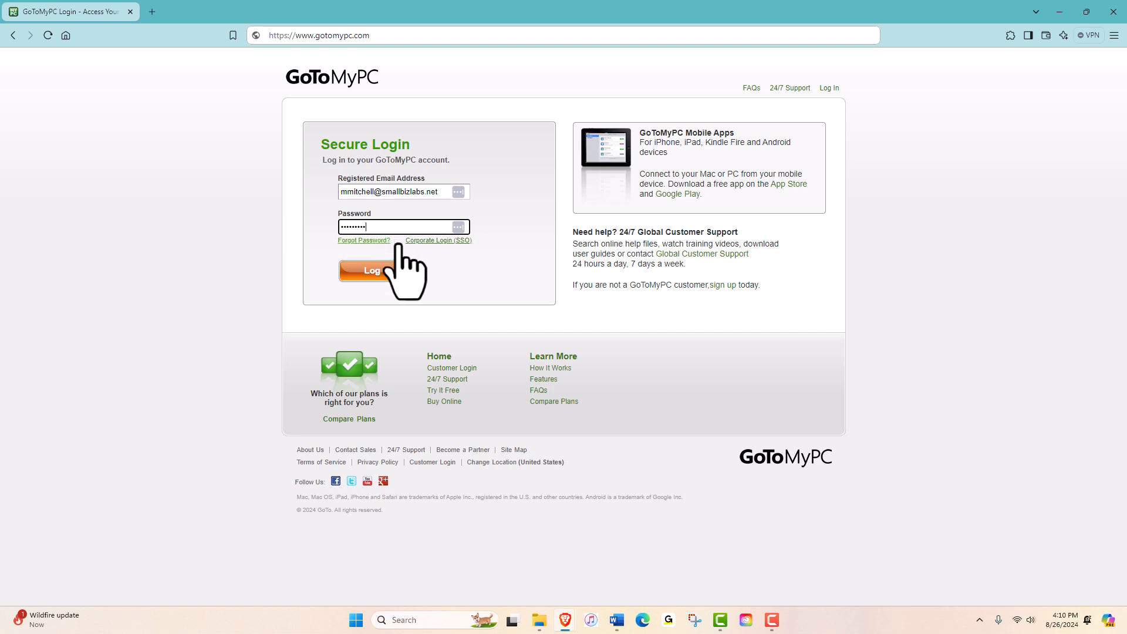
# Log in to the GoToMyPC account to reach the My Computers list.
pyautogui.click(376, 270)
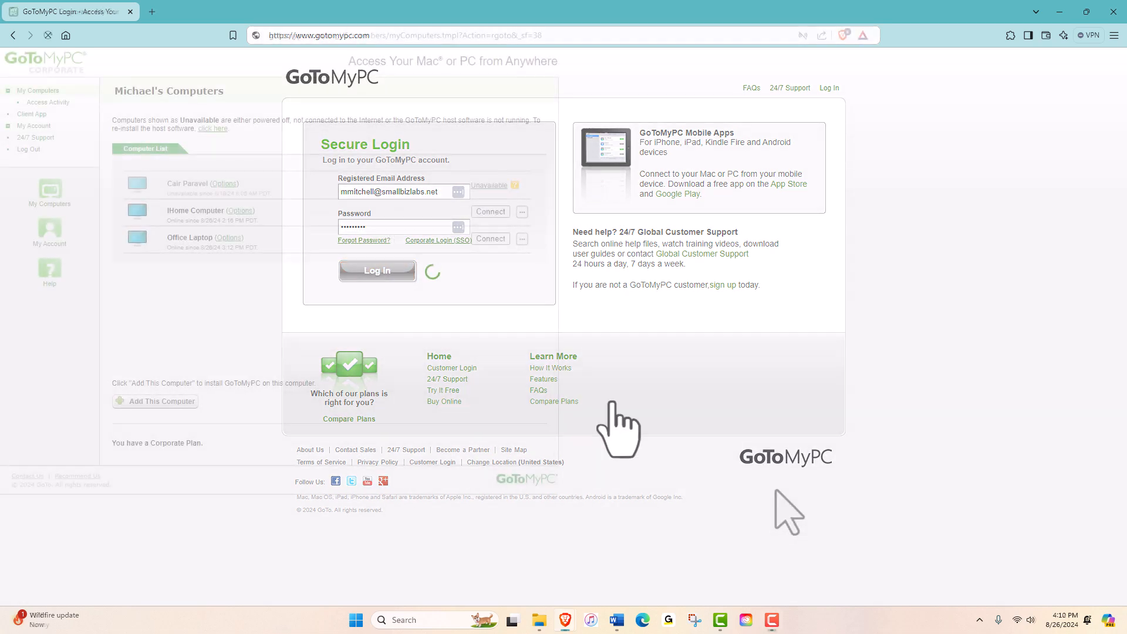
pyautogui.click(377, 270)
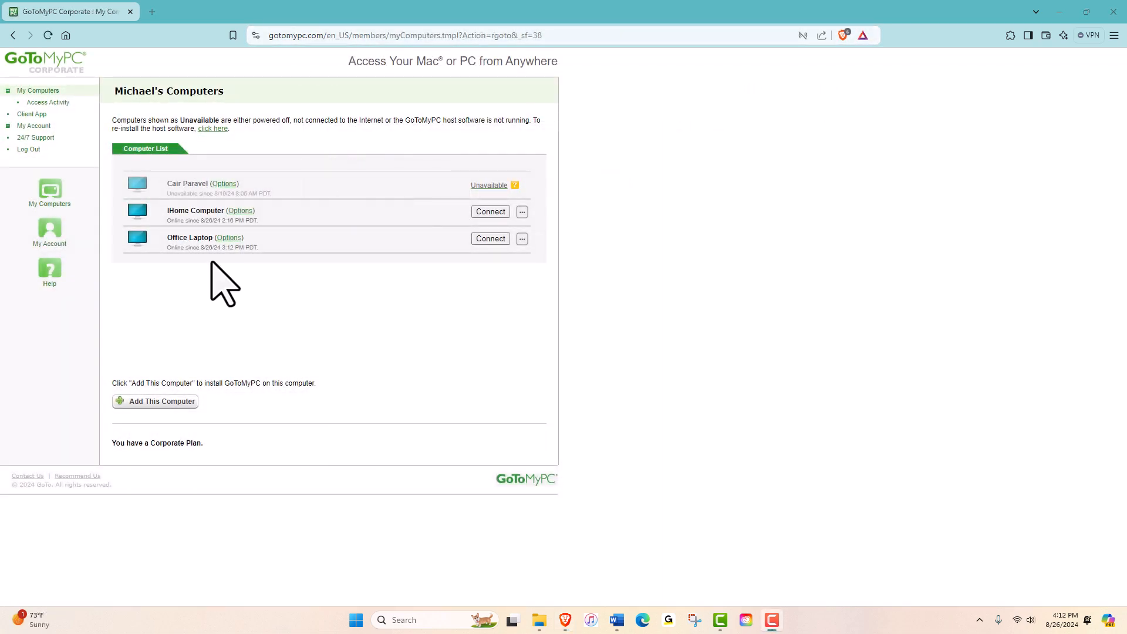
pyautogui.moveTo(325, 309)
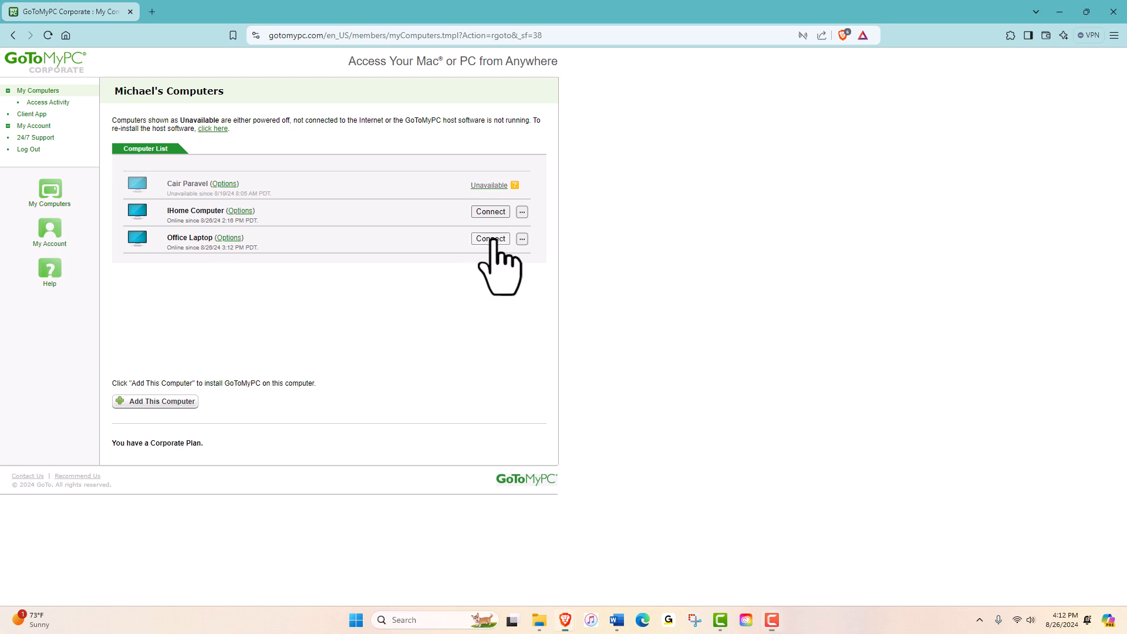
# Connect to the Office Laptop and enter its access code in the prompt.
pyautogui.click(491, 238)
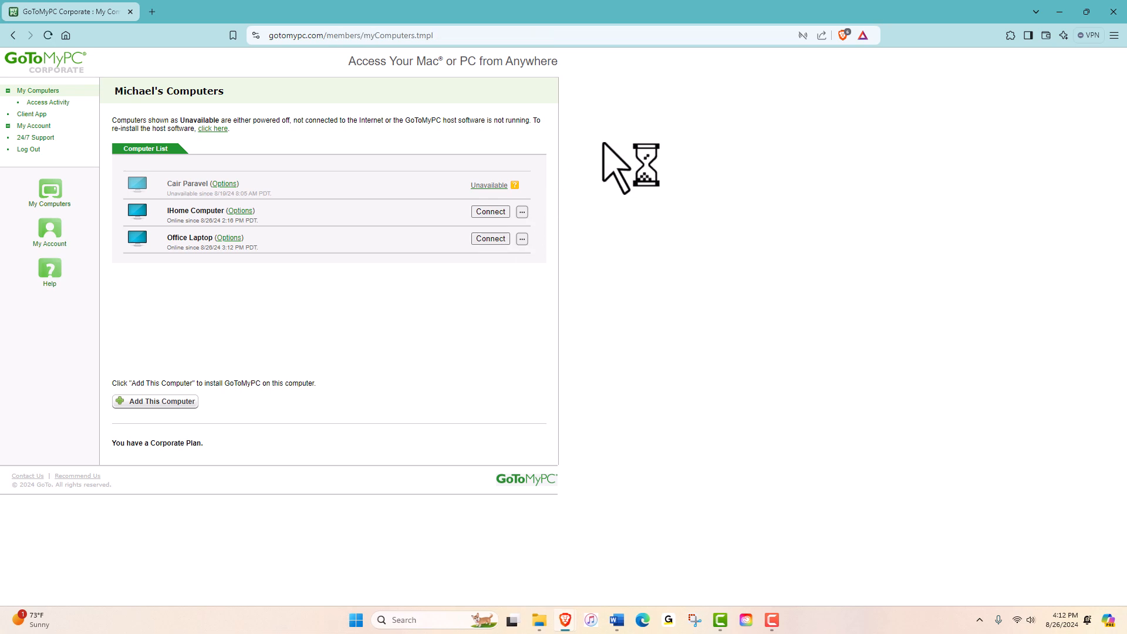
pyautogui.click(489, 239)
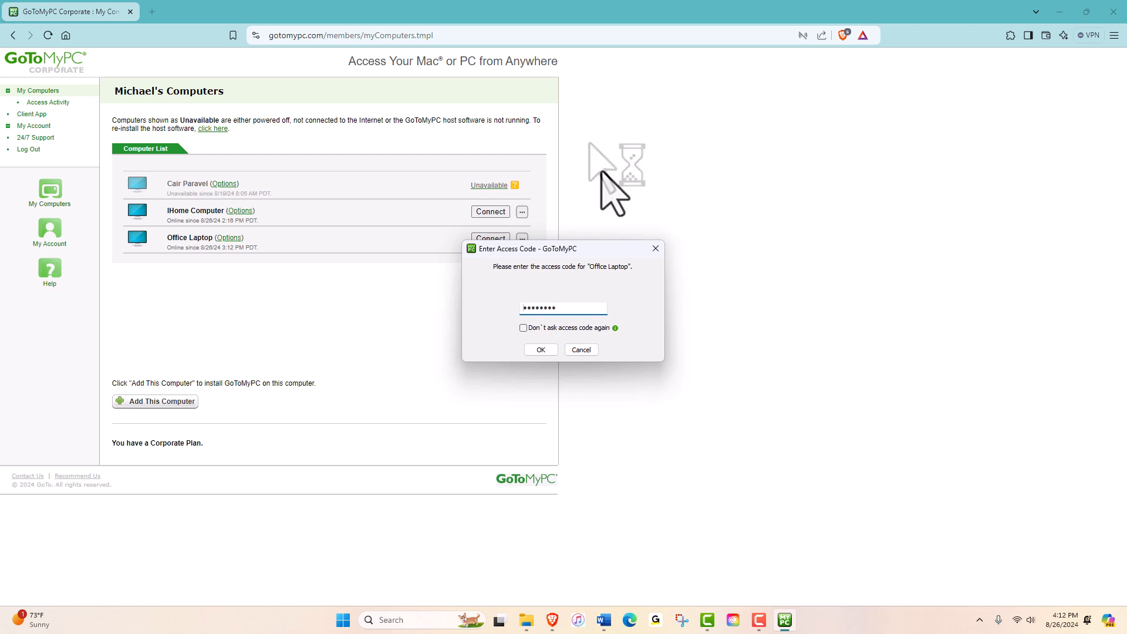
pyautogui.click(540, 350)
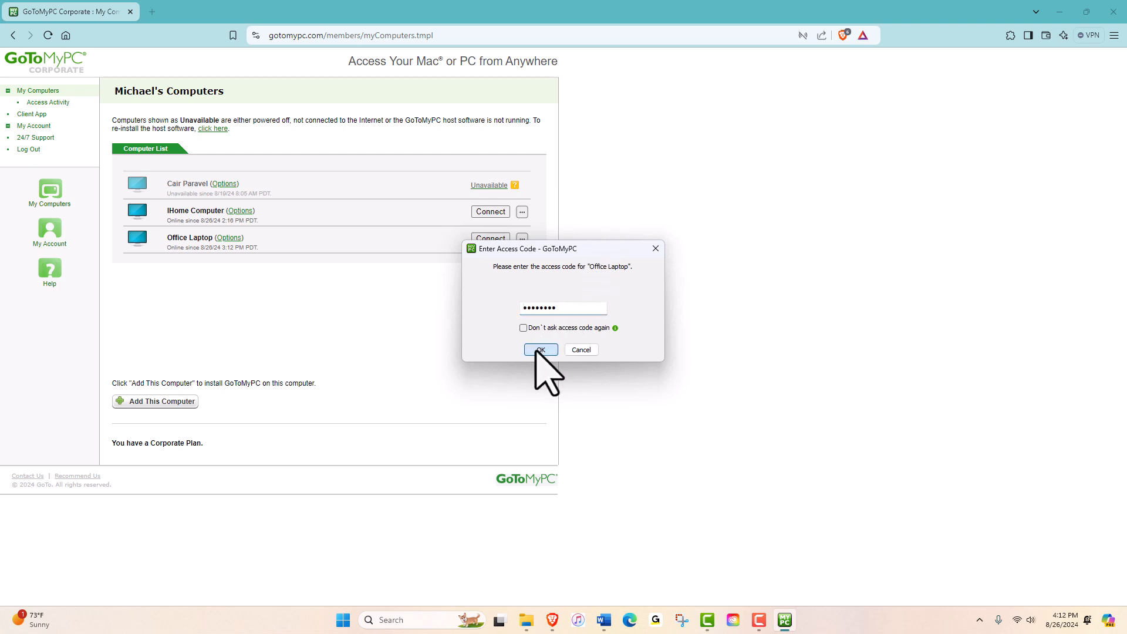
# Confirm the access code to start the session, then bring up the viewer Preferences from Tools.
pyautogui.click(539, 351)
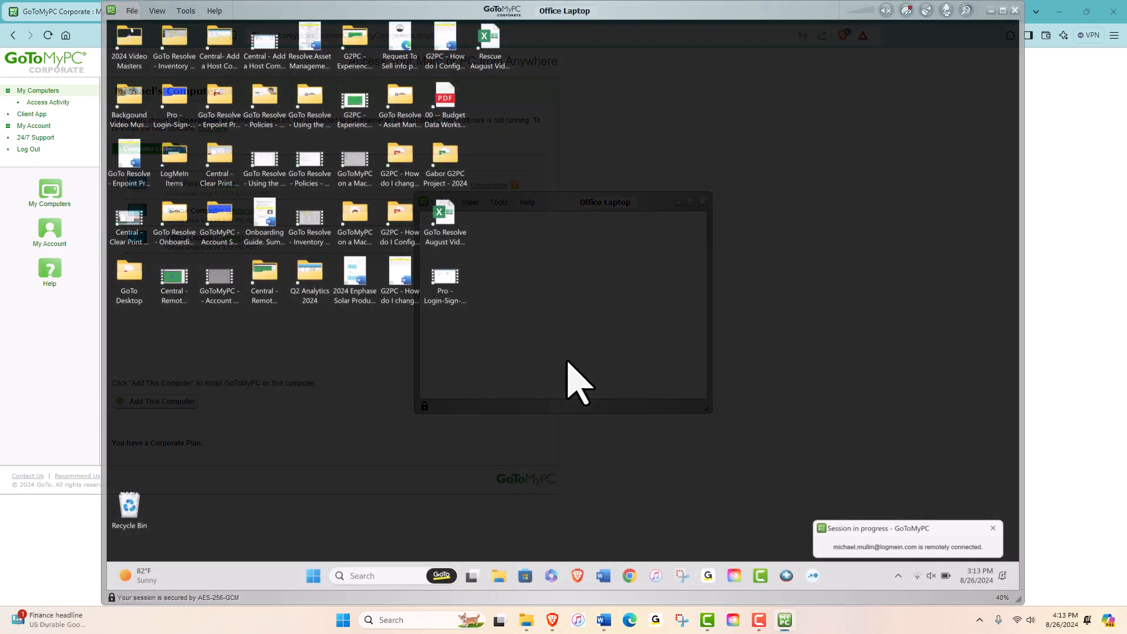
pyautogui.click(186, 11)
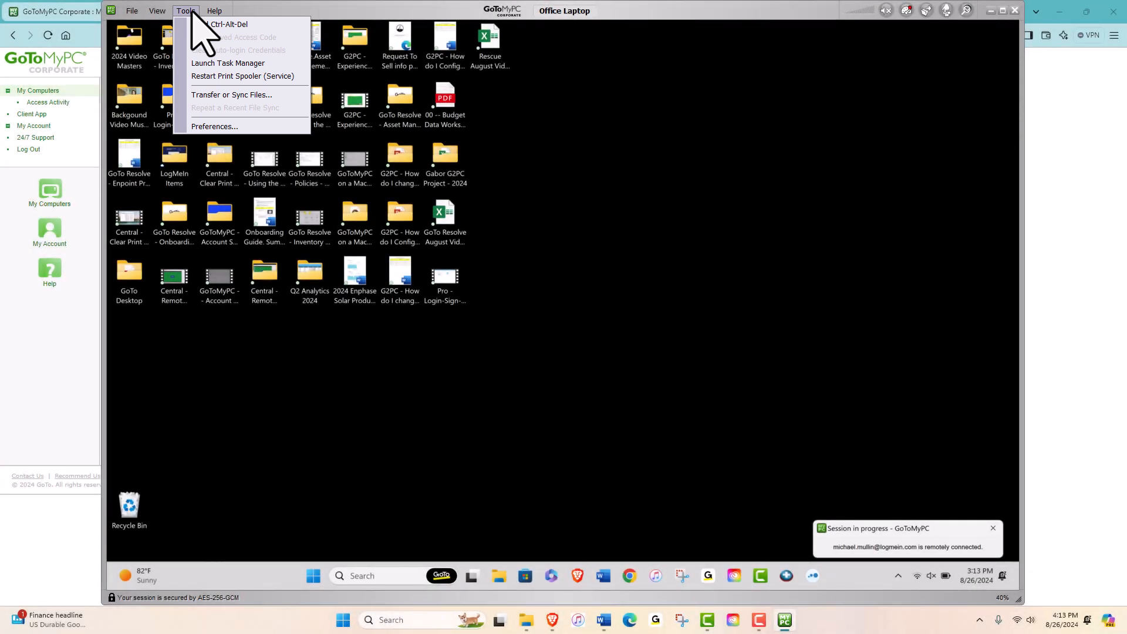
pyautogui.moveTo(214, 127)
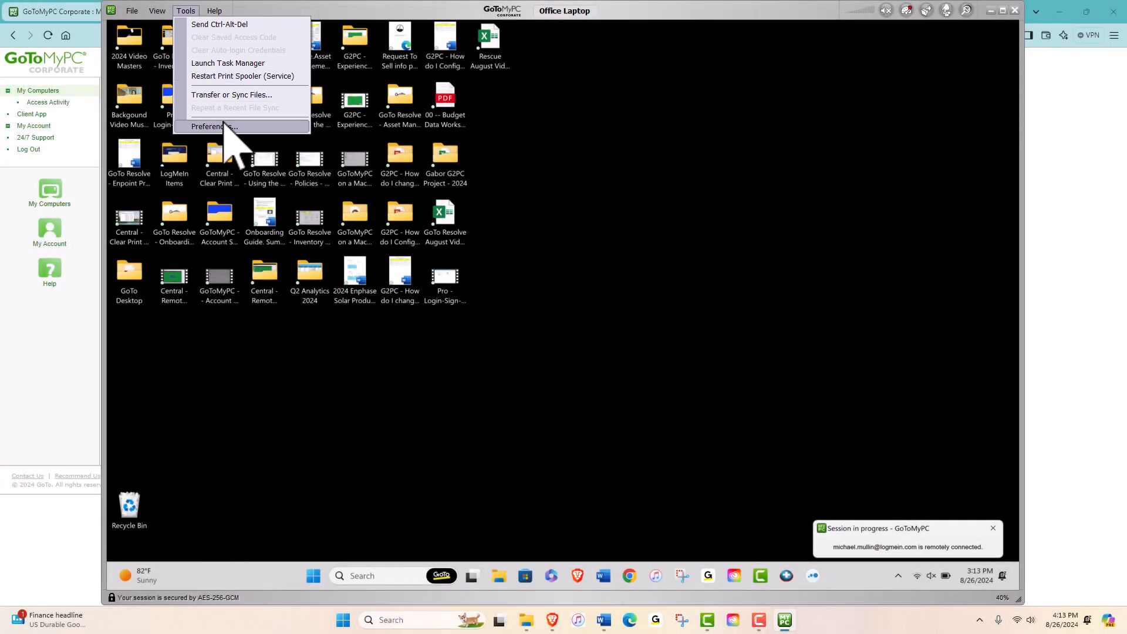
pyautogui.click(211, 126)
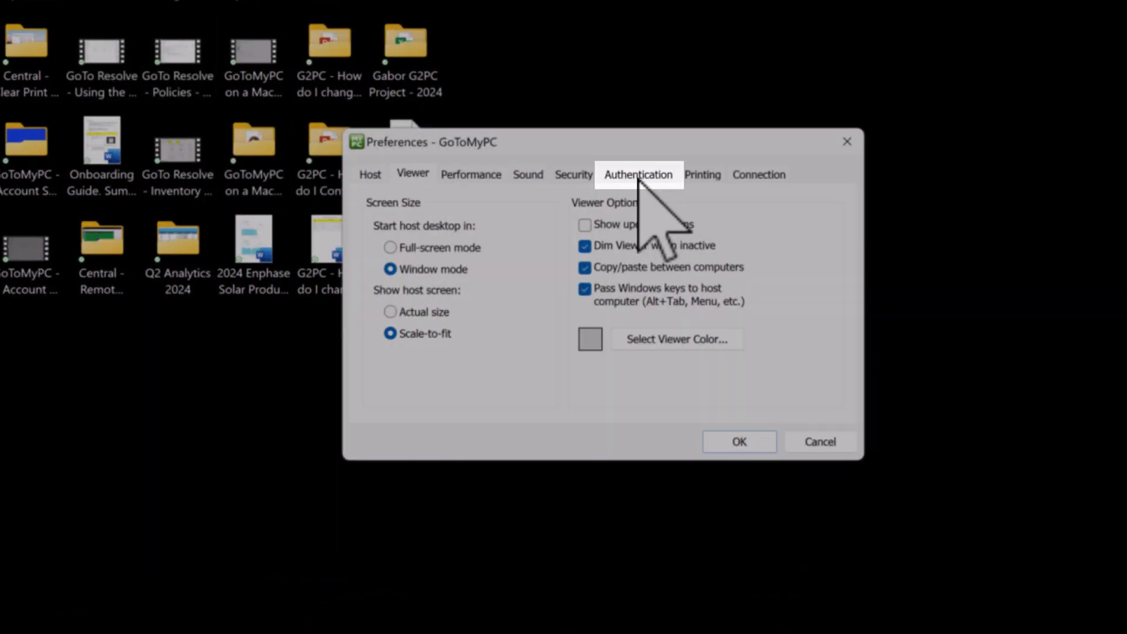
# From the Authentication settings, start Change Access Code for the Office Laptop.
pyautogui.click(637, 174)
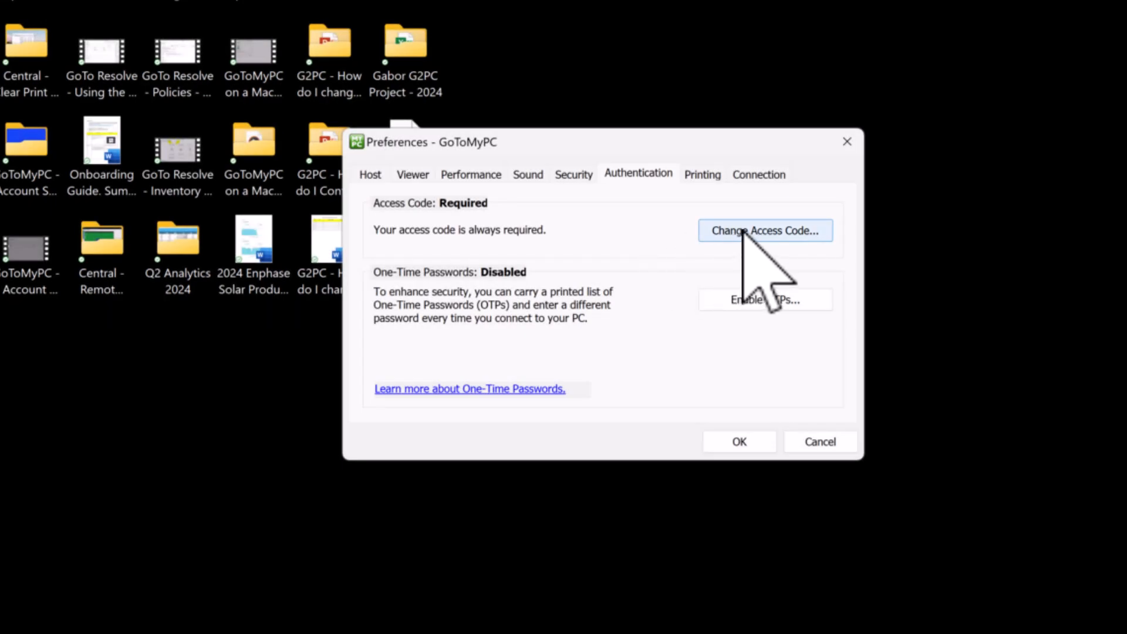
pyautogui.click(764, 231)
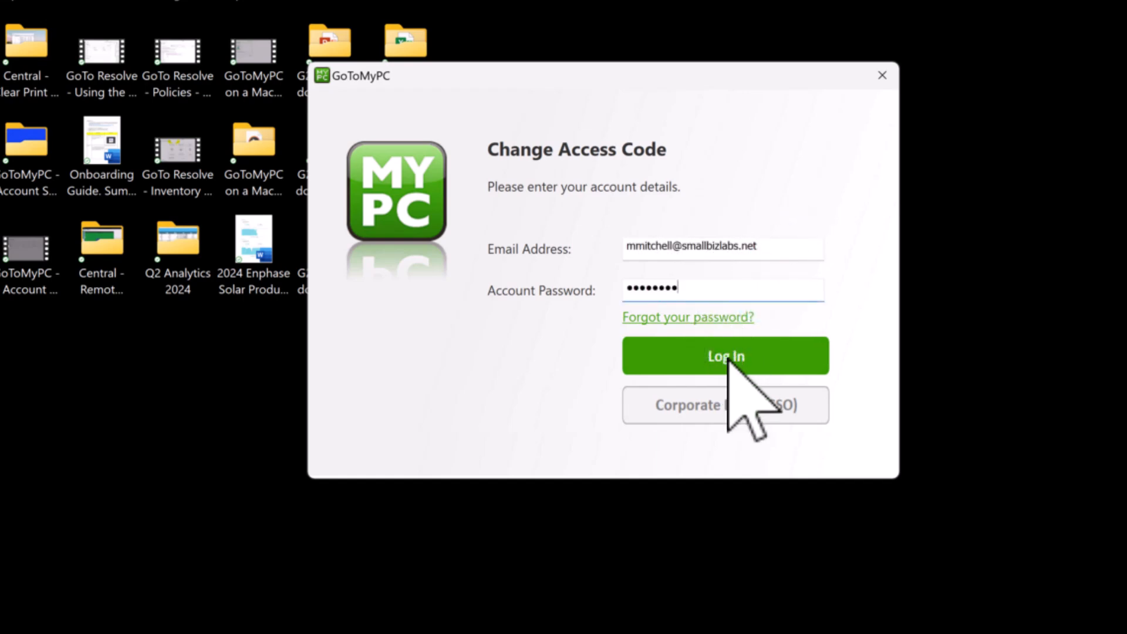
# Log in with the account email and password to authorize the access code change.
pyautogui.click(724, 356)
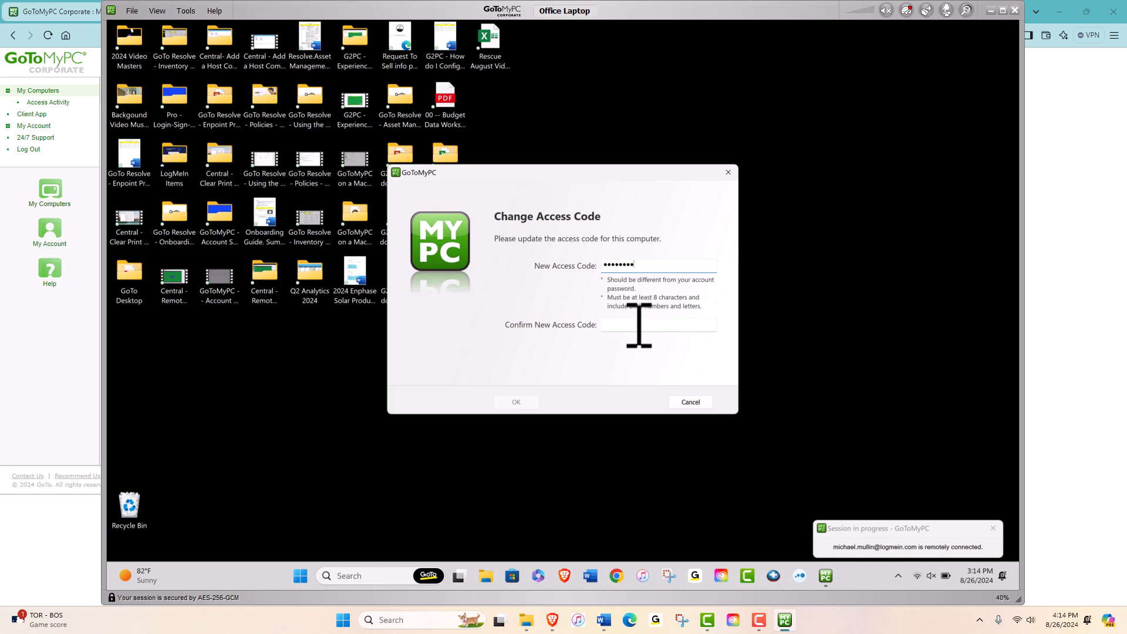
# Enter the new access code in both fields, save it, and close the Access Code Changed notice.
pyautogui.write('•••')
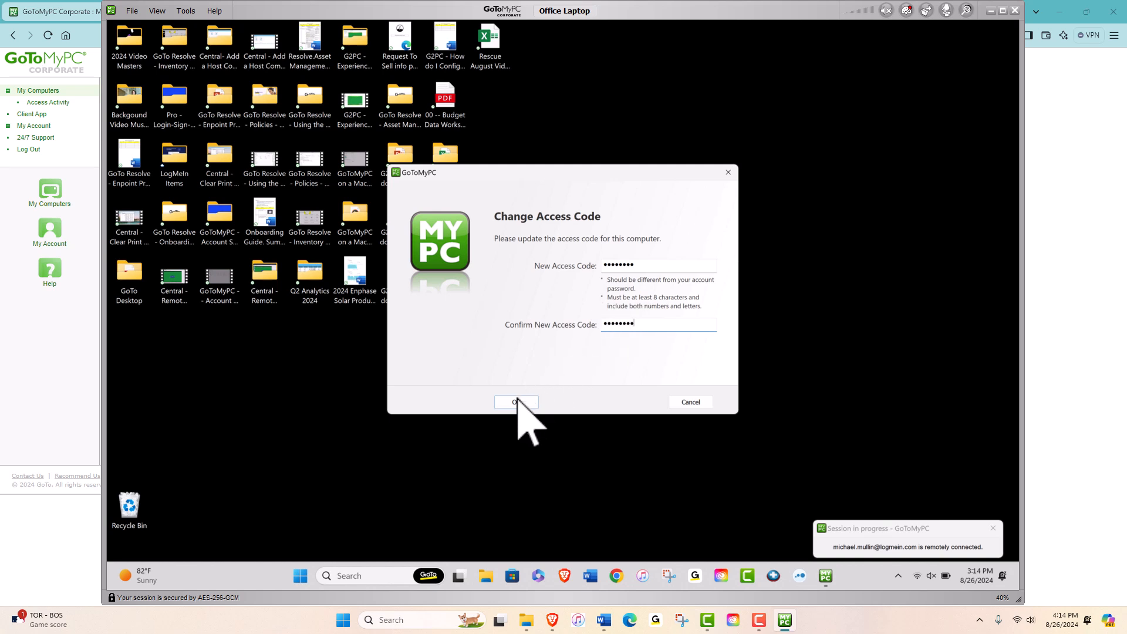
pyautogui.click(515, 402)
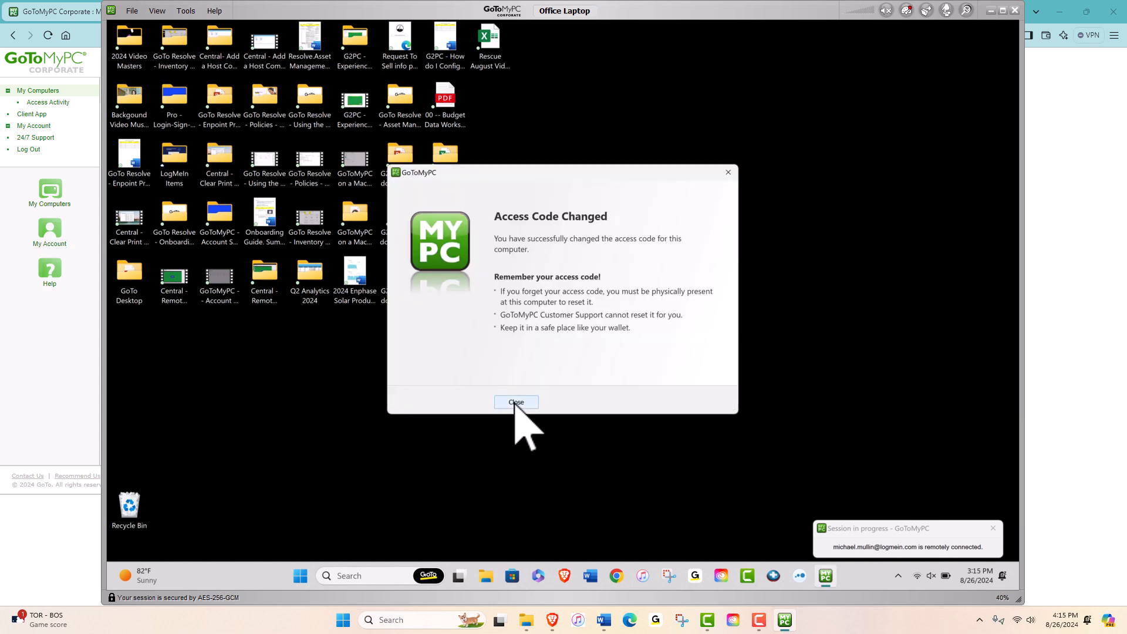
pyautogui.click(515, 402)
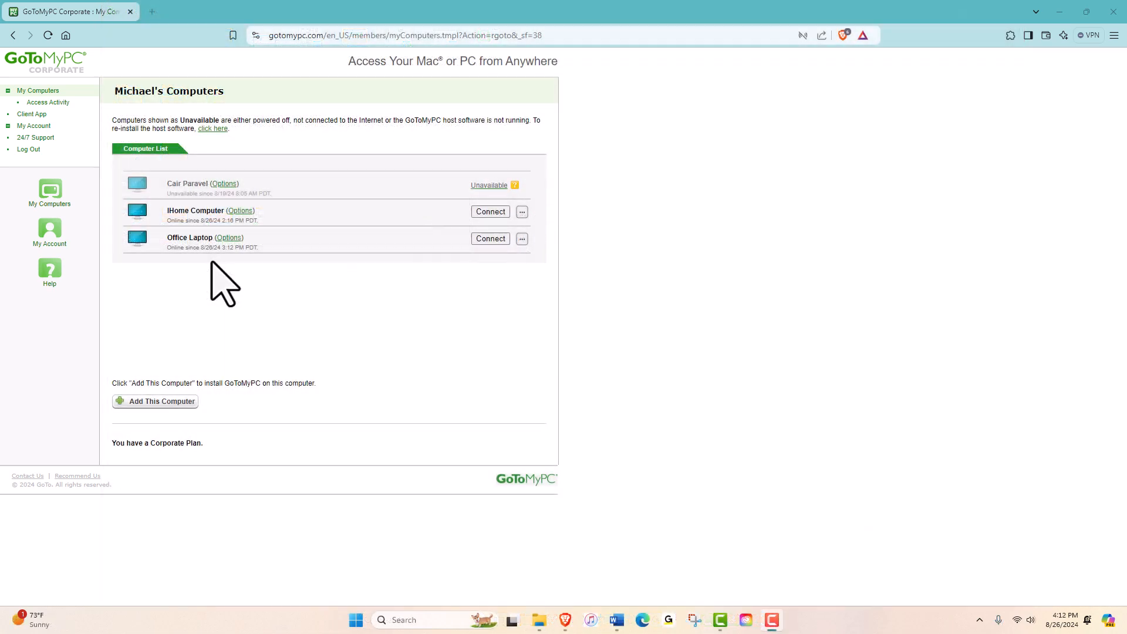